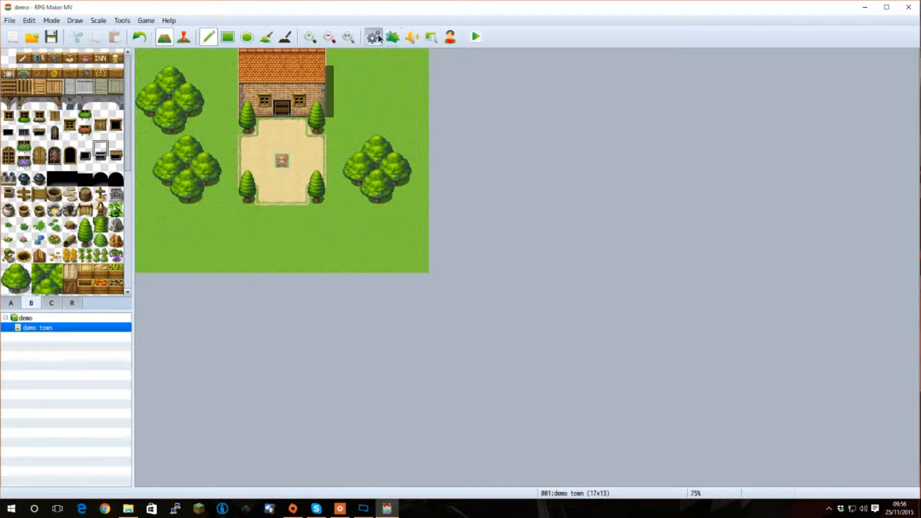
# Check the empty plugin list, then close the js/plugins folder window holding YEP_CoreEngine.js
pyautogui.click(372, 37)
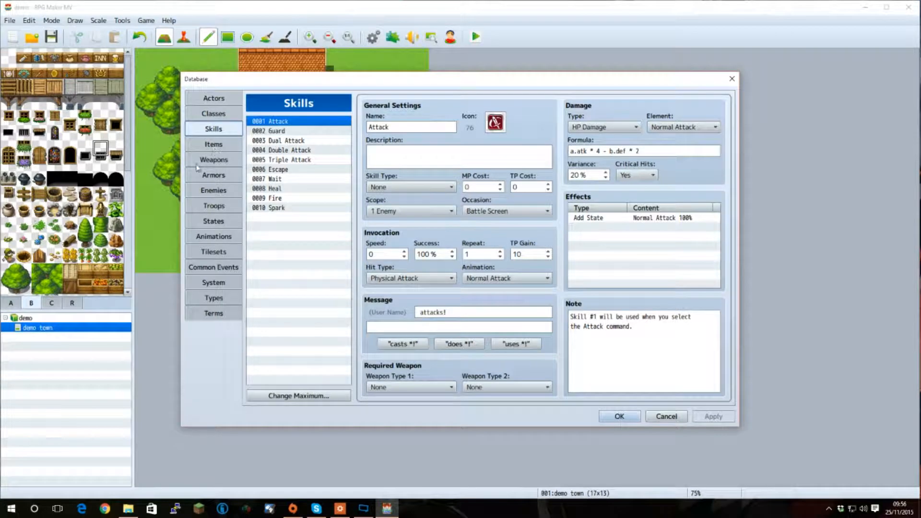
pyautogui.moveTo(213, 159)
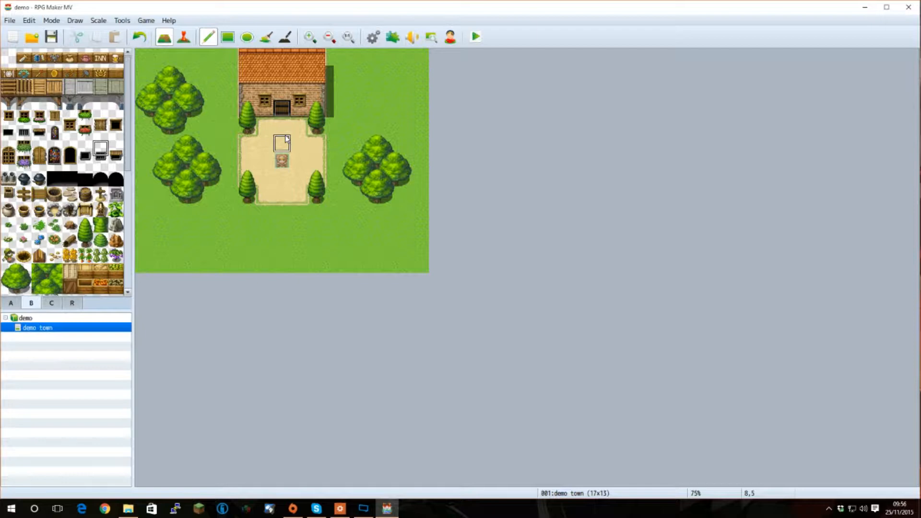
pyautogui.moveTo(369, 57)
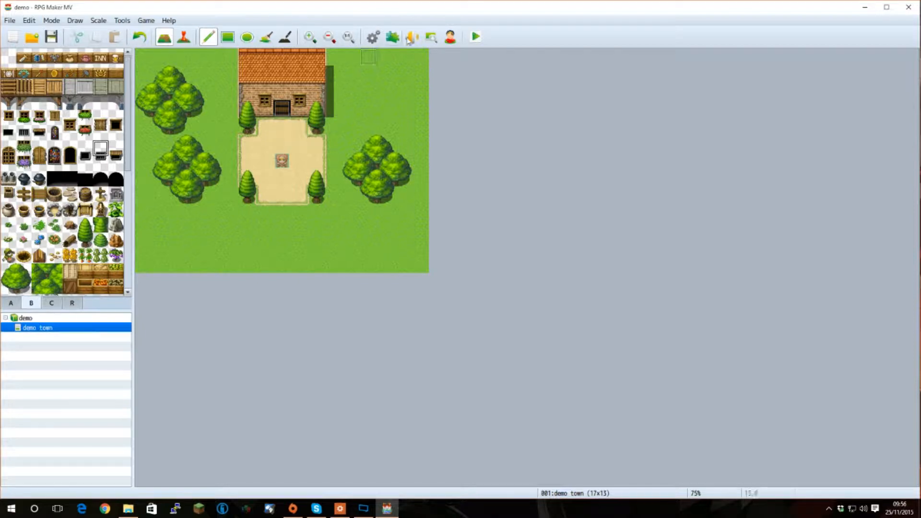
pyautogui.click(392, 37)
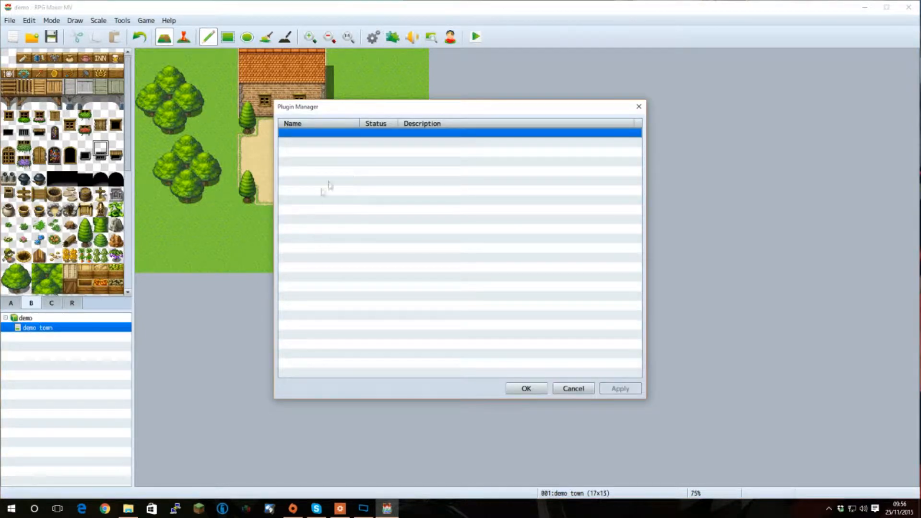
pyautogui.moveTo(373, 247)
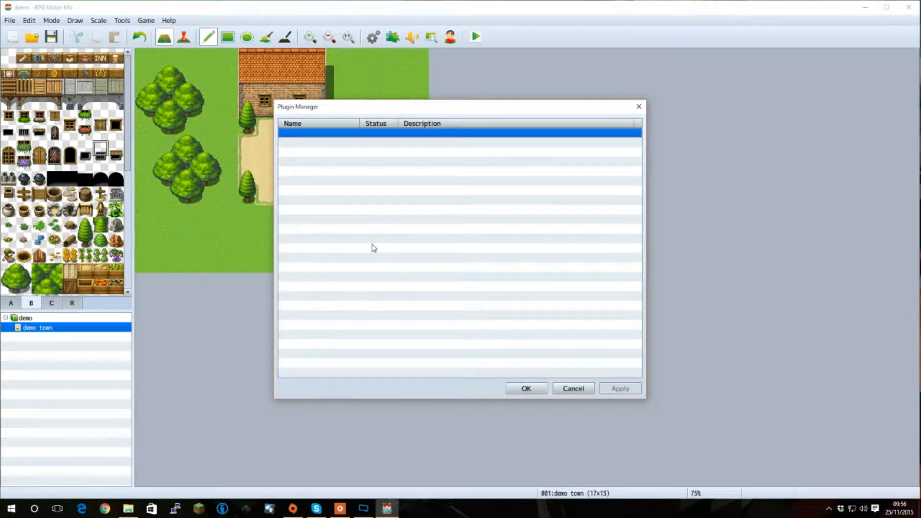
pyautogui.moveTo(382, 231)
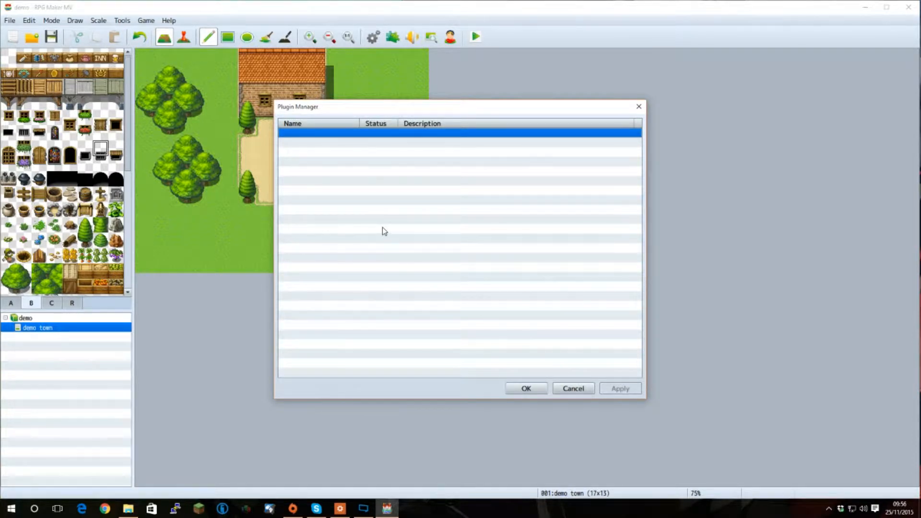
pyautogui.moveTo(639, 106)
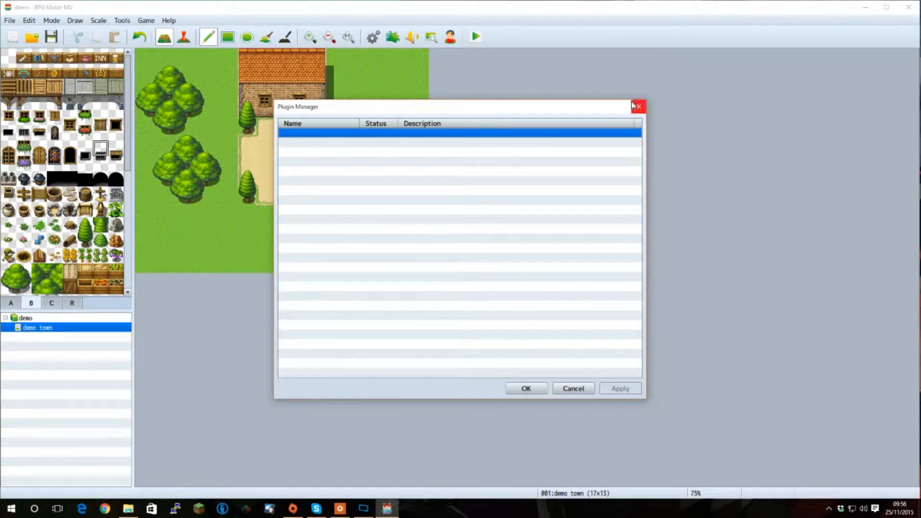
pyautogui.click(639, 107)
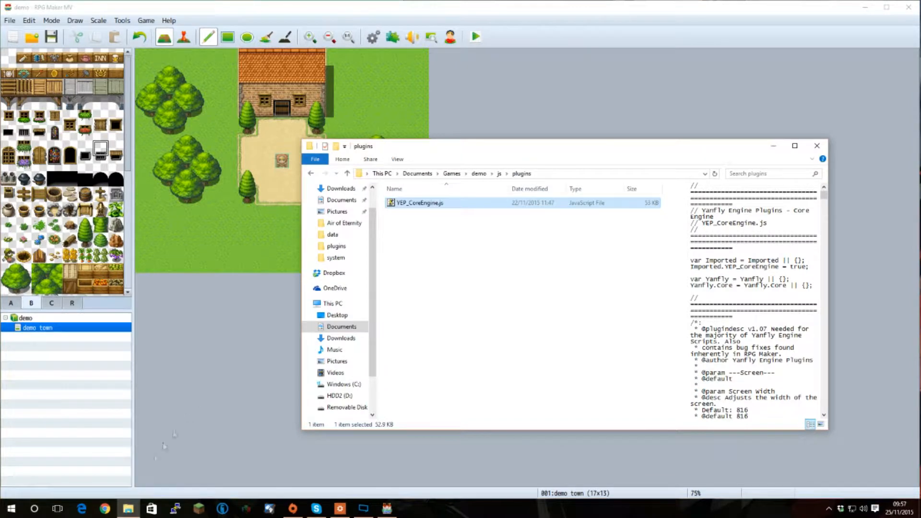
pyautogui.moveTo(499, 177)
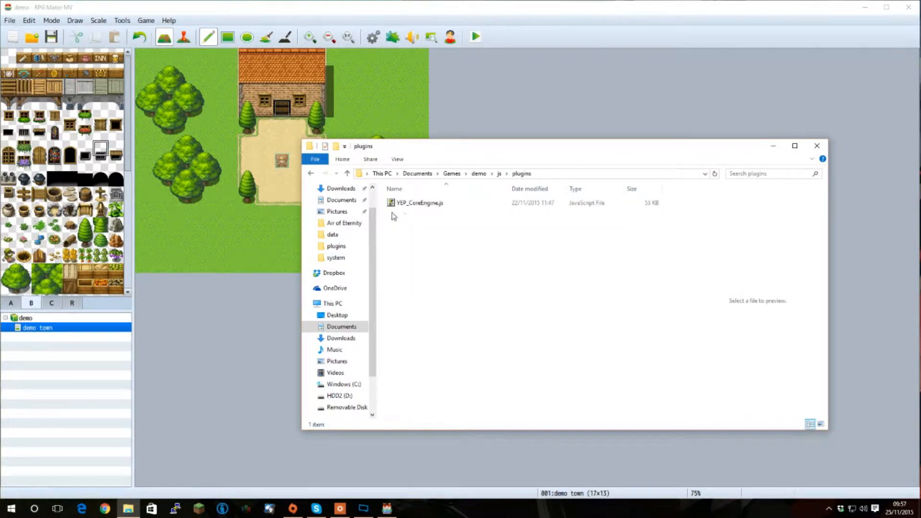
pyautogui.moveTo(734, 159)
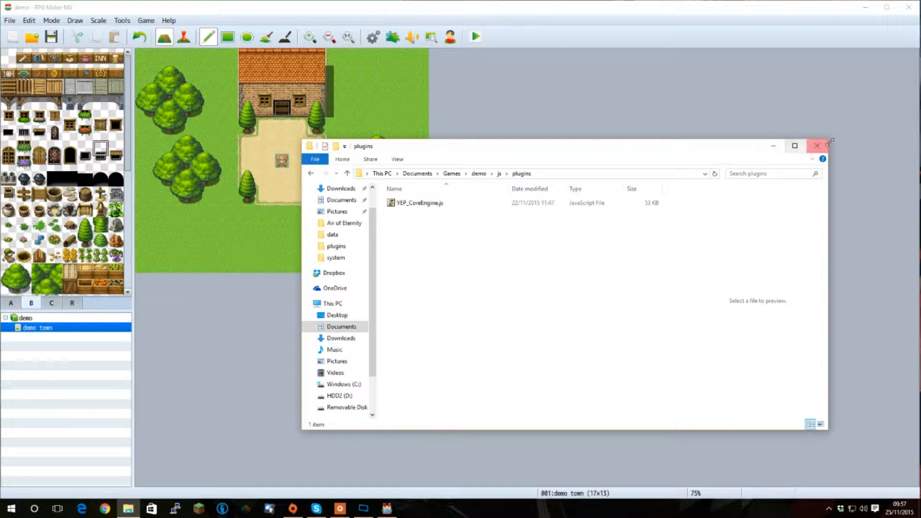
pyautogui.click(818, 145)
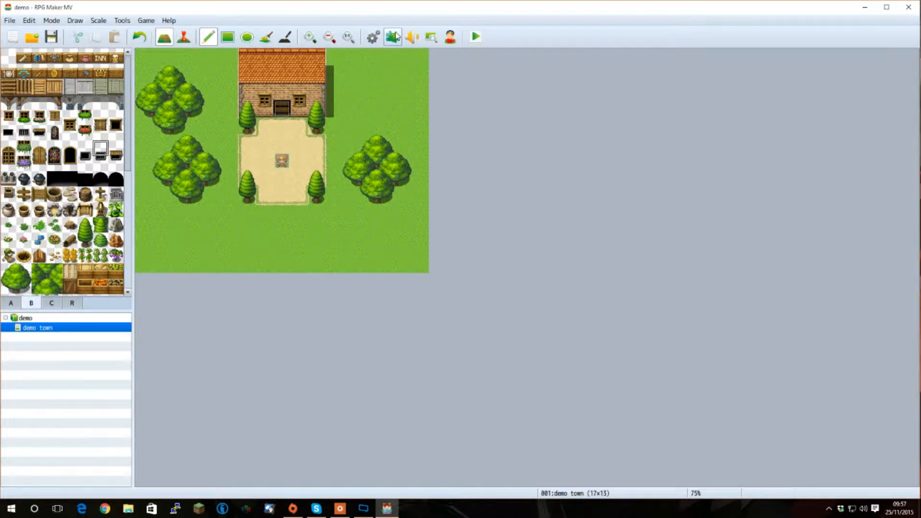
pyautogui.moveTo(392, 36)
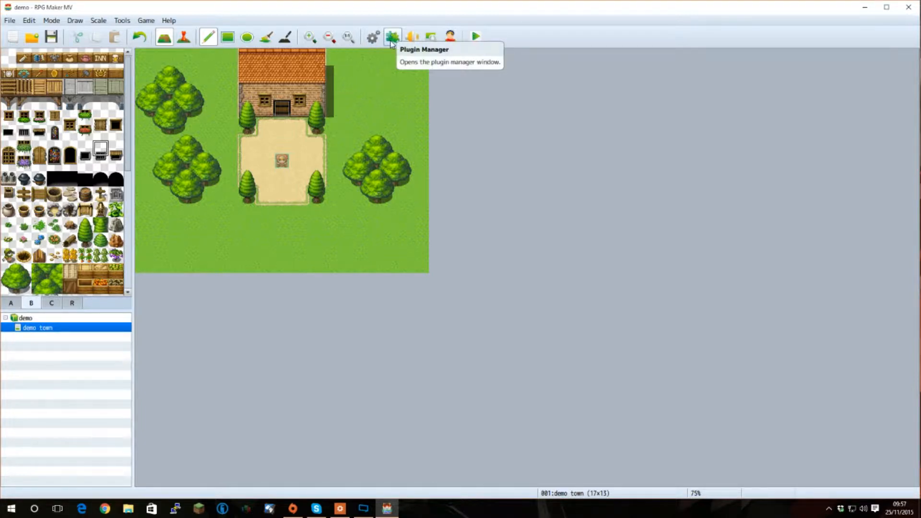
# Add a new plugin entry named YEP_CoreEngine and scroll its parameters (width 816, height 624)
pyautogui.click(392, 37)
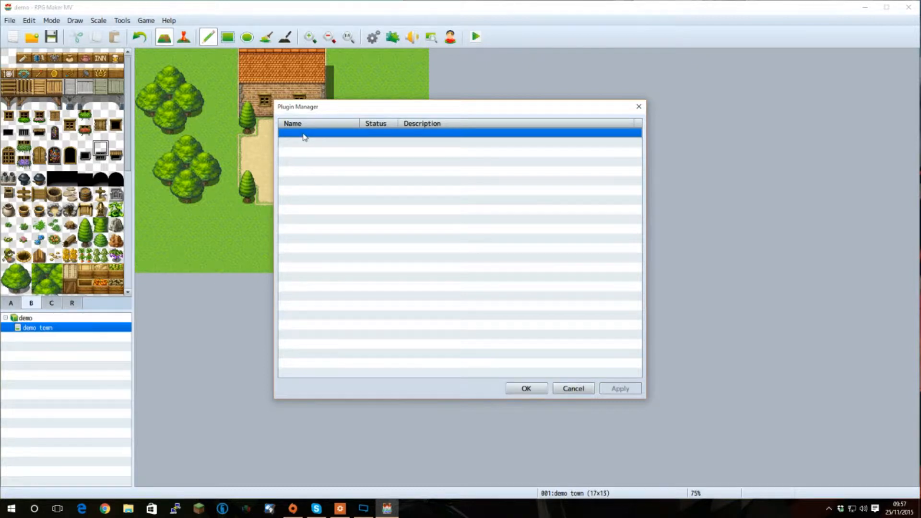
pyautogui.rightClick(317, 135)
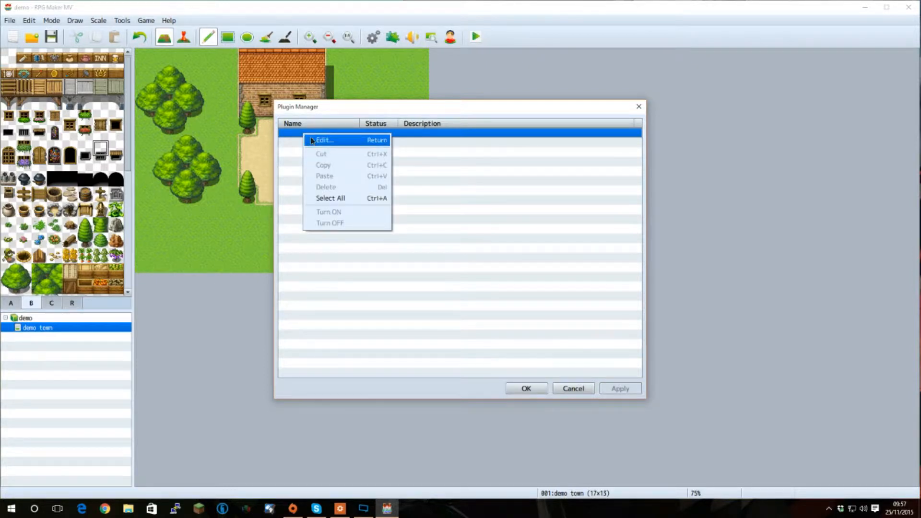
pyautogui.click(324, 139)
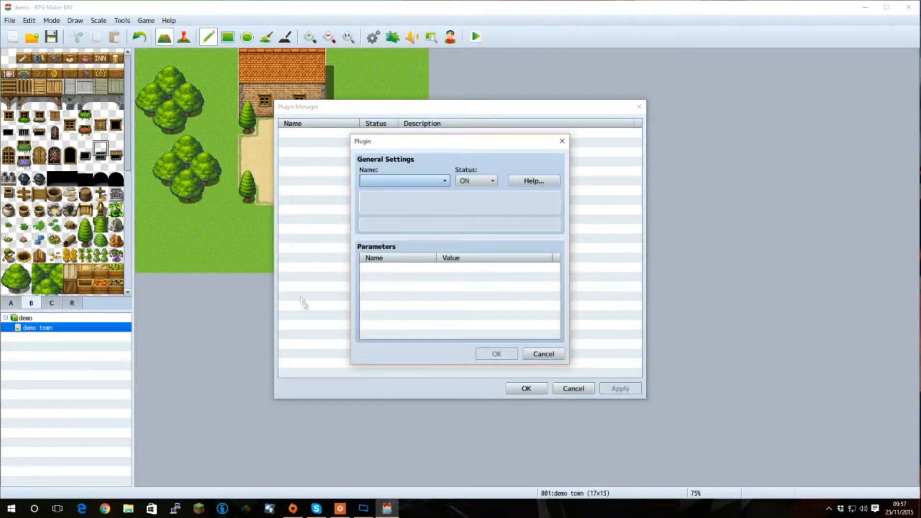
pyautogui.moveTo(476, 141)
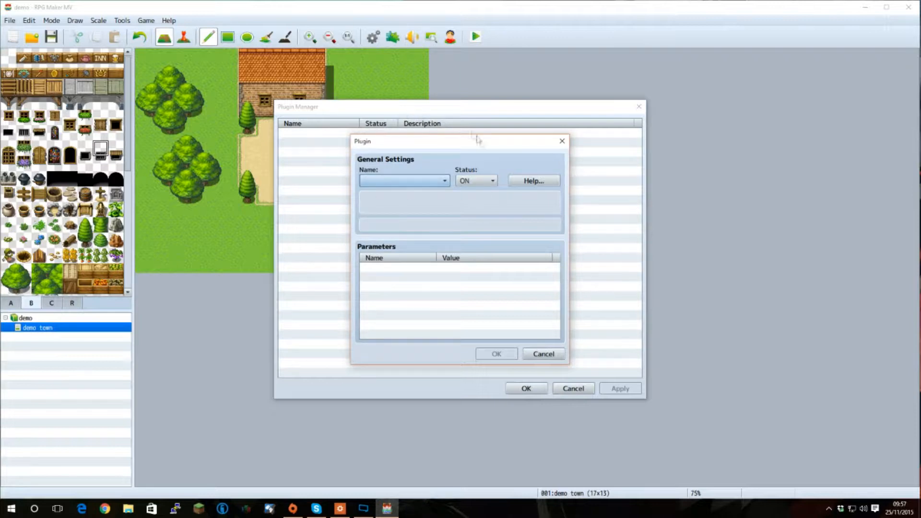
pyautogui.click(443, 181)
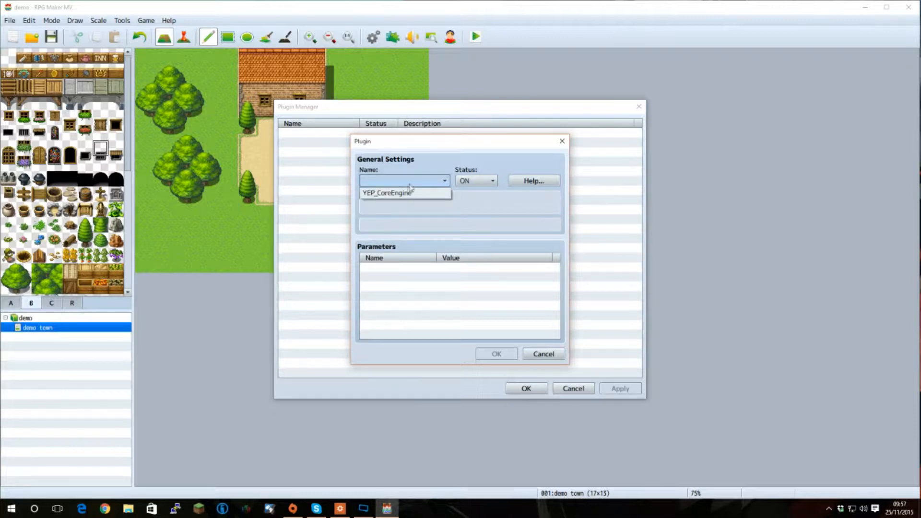
pyautogui.click(387, 193)
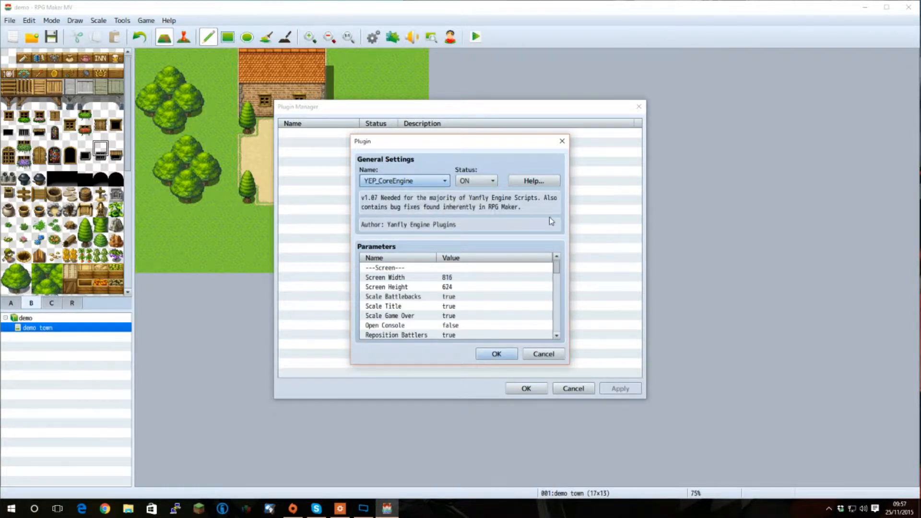
pyautogui.moveTo(512, 212)
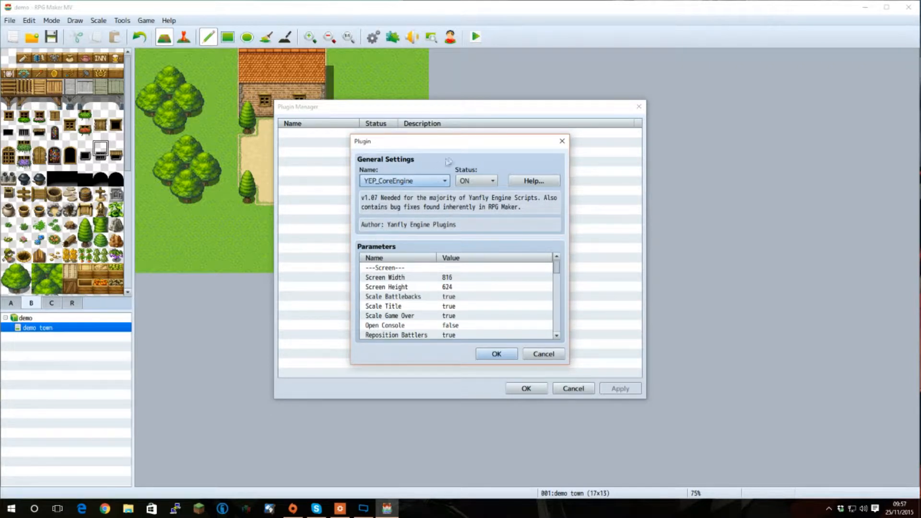
pyautogui.moveTo(370, 254)
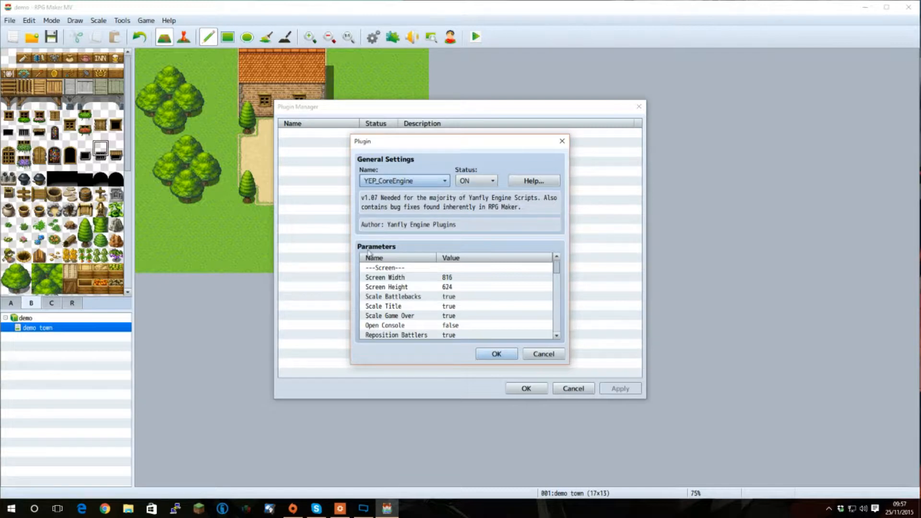
pyautogui.scroll(-3)
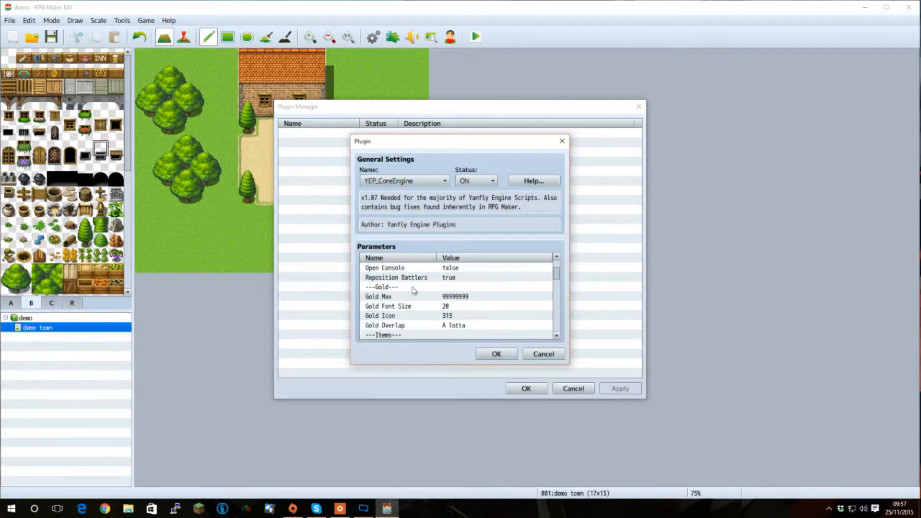
pyautogui.scroll(-3)
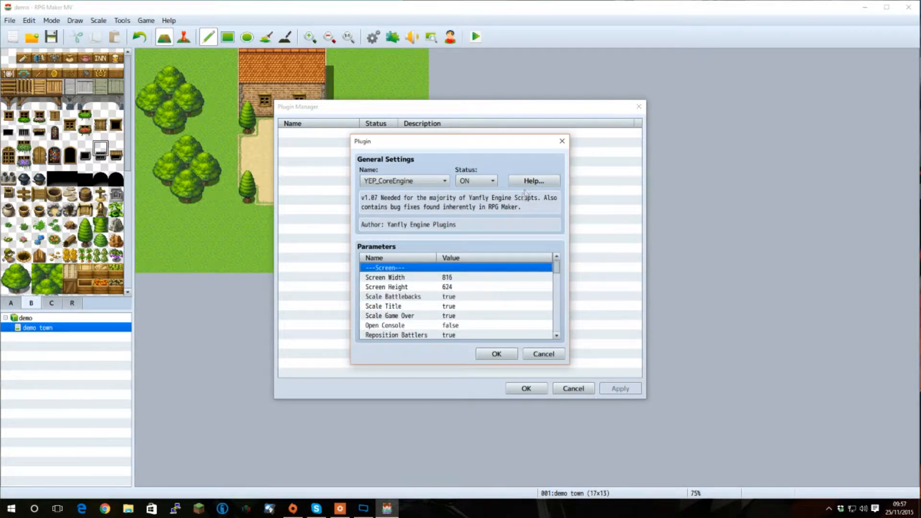
# Scroll the YEP_CoreEngine help text from the bug fixes down to the gold notetags section
pyautogui.click(532, 180)
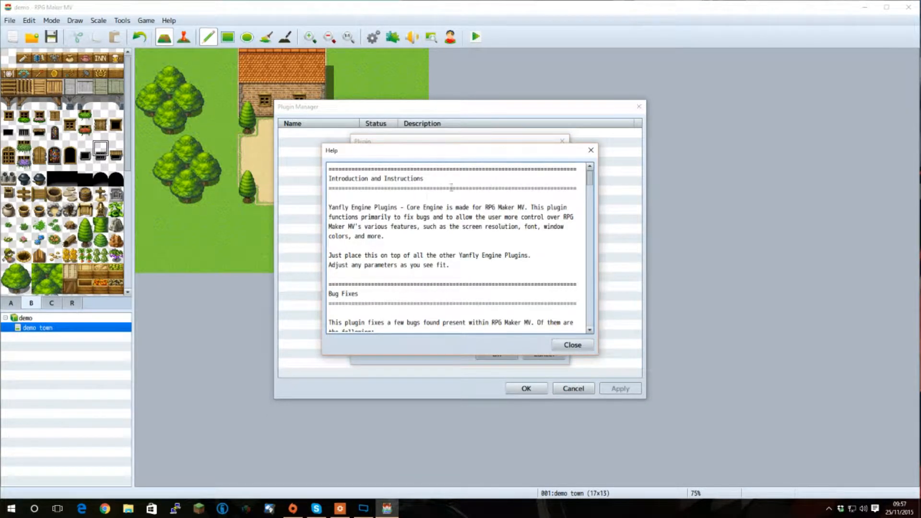
pyautogui.scroll(3)
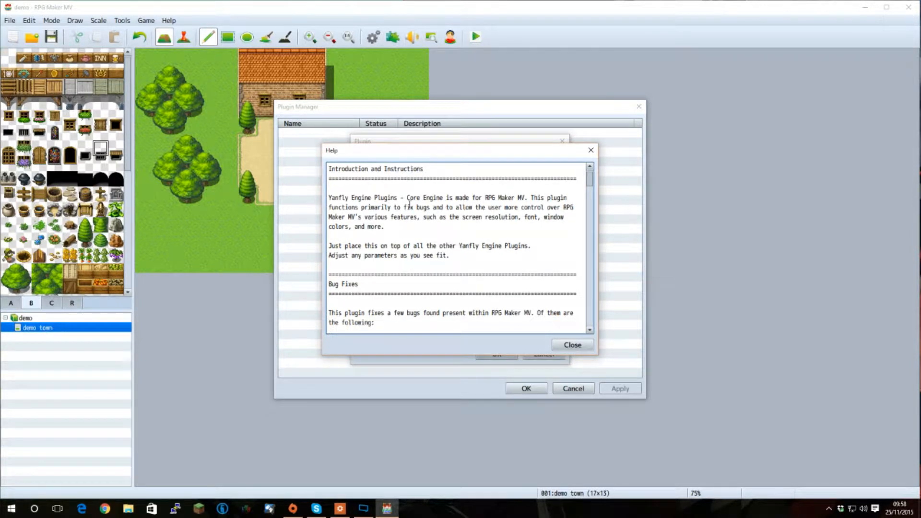
pyautogui.scroll(-3)
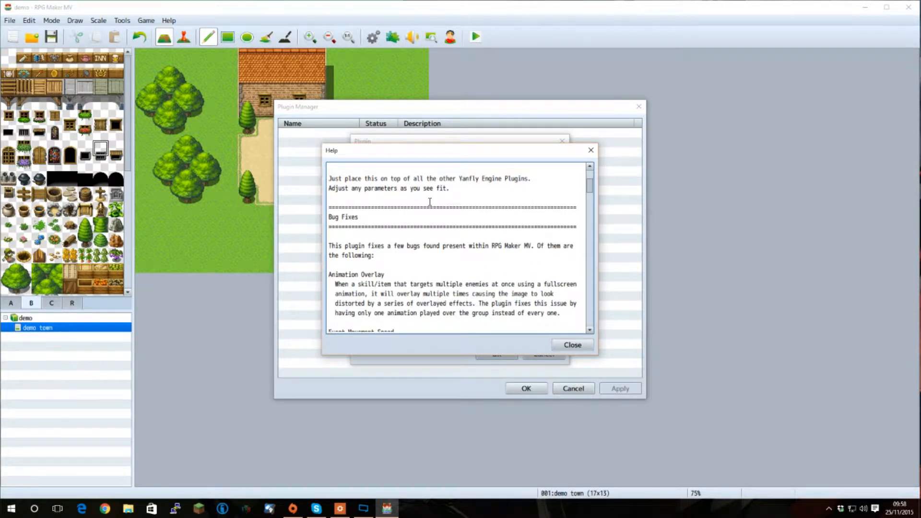
pyautogui.scroll(-3)
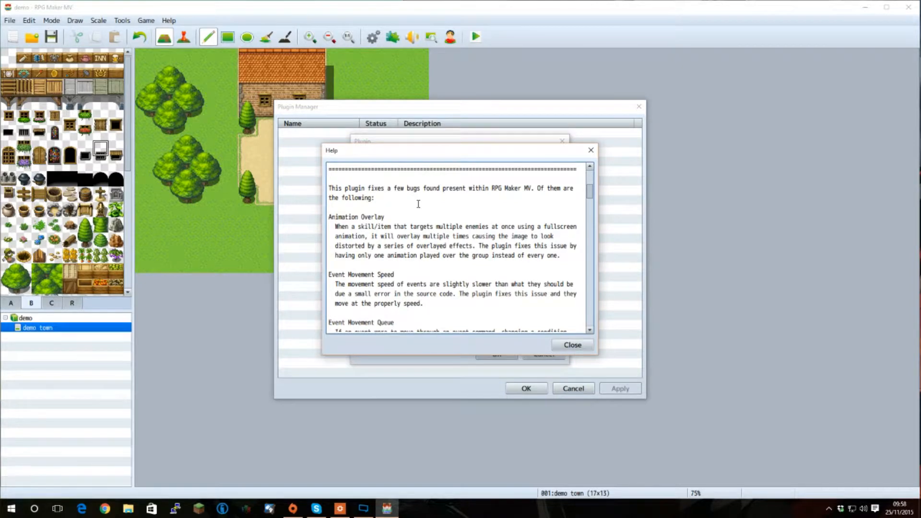
pyautogui.scroll(-3)
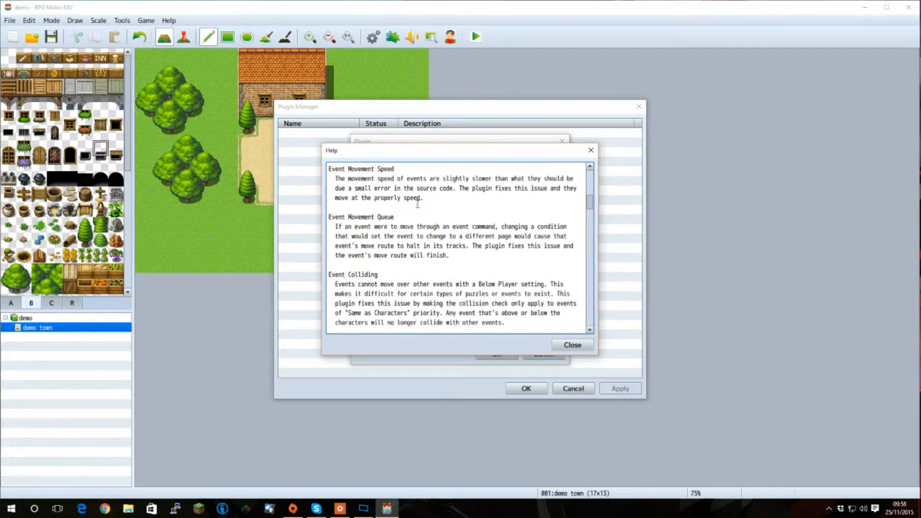
pyautogui.scroll(-3)
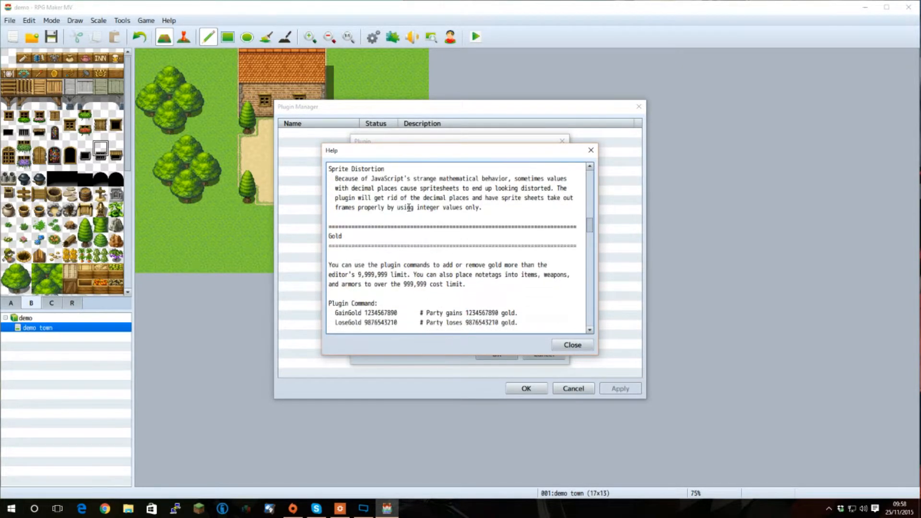
pyautogui.scroll(-3)
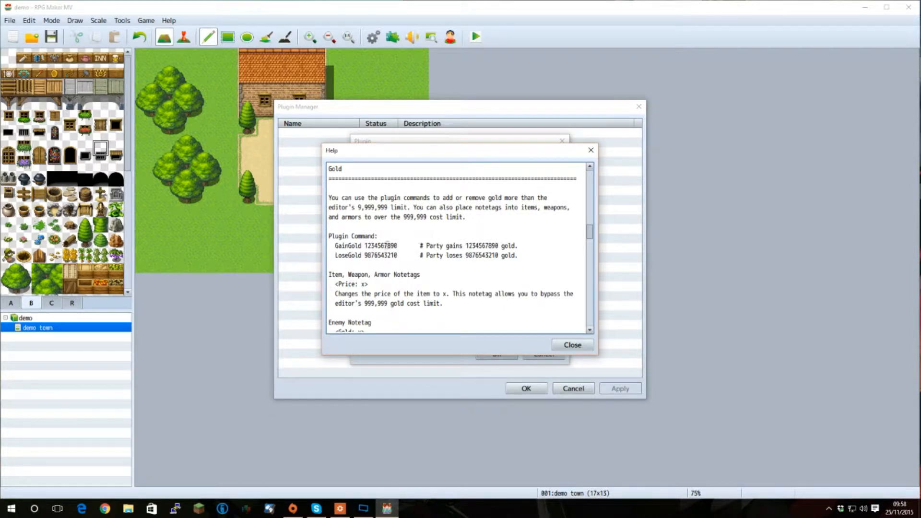
pyautogui.moveTo(395, 263)
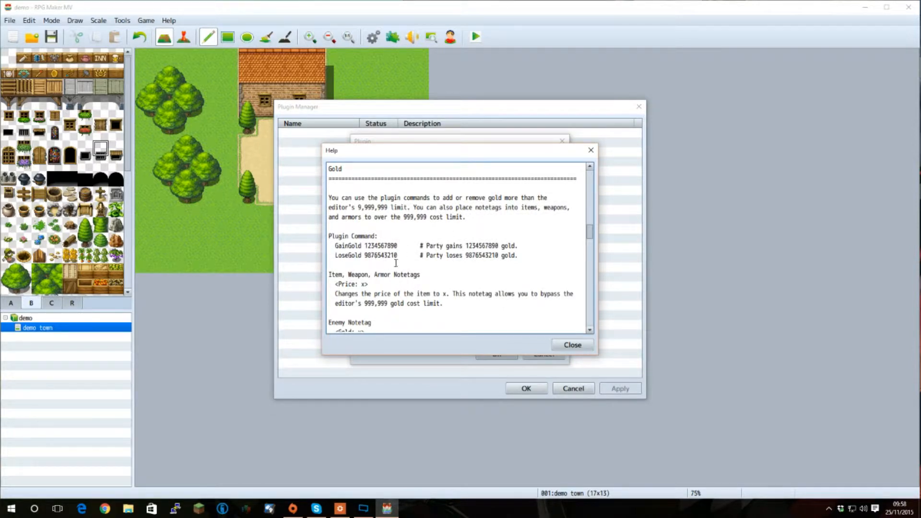
pyautogui.moveTo(591, 150)
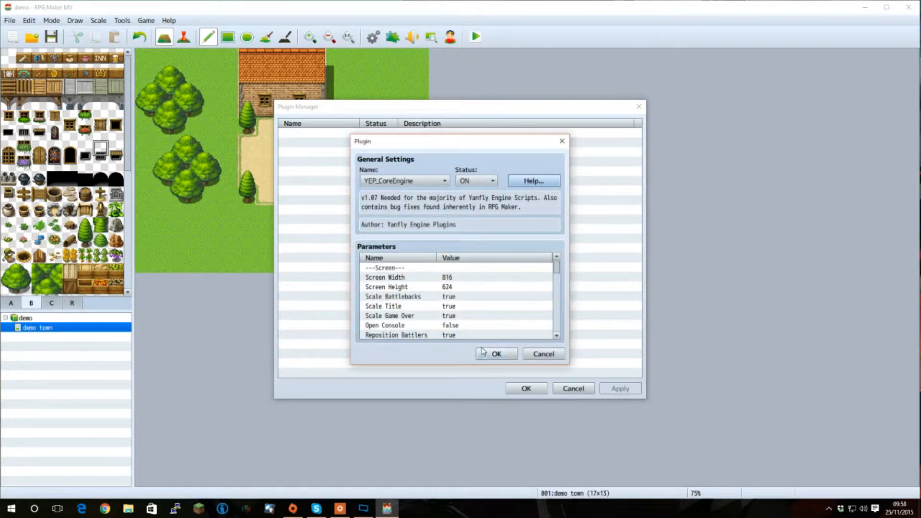
# Confirm YEP_CoreEngine as ON in the plugin list and save the game changes
pyautogui.click(496, 353)
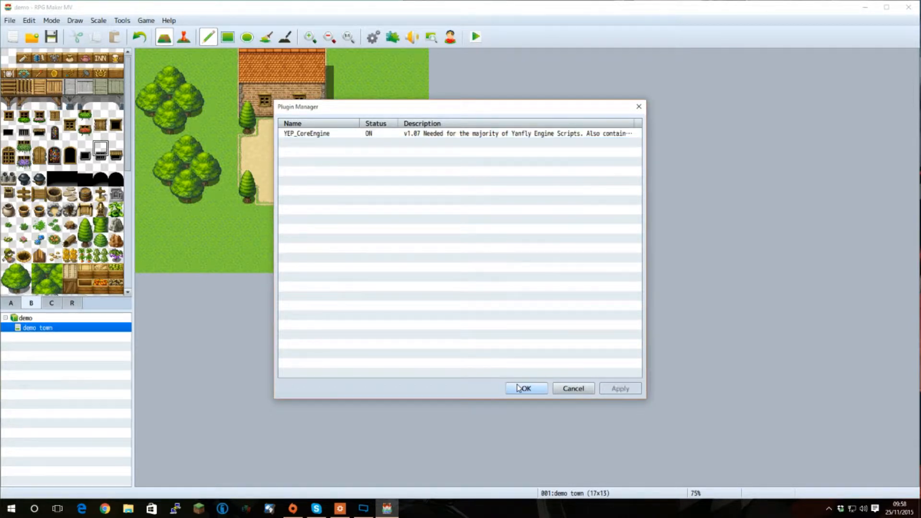
pyautogui.click(524, 388)
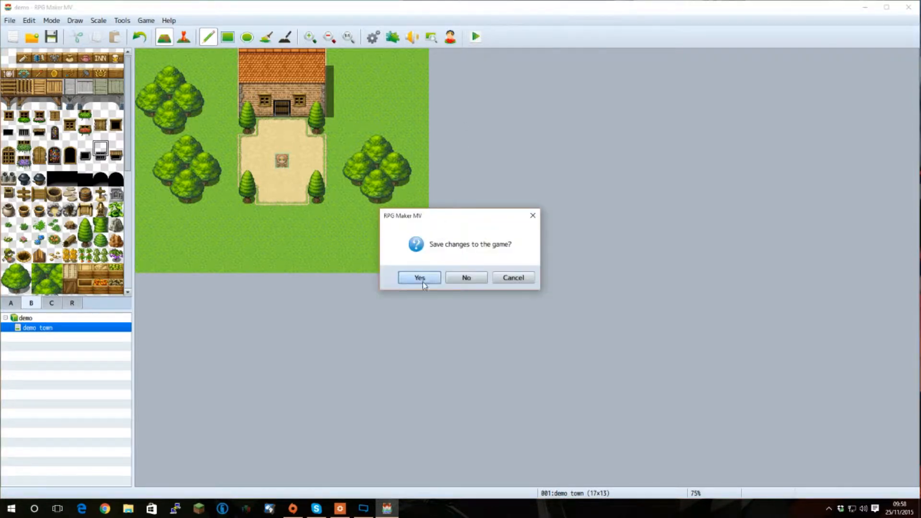
pyautogui.click(419, 277)
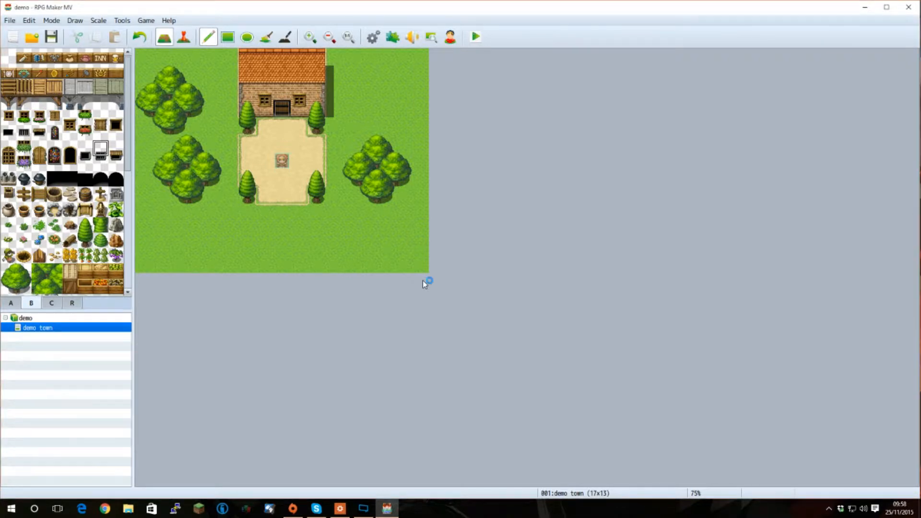
pyautogui.click(474, 37)
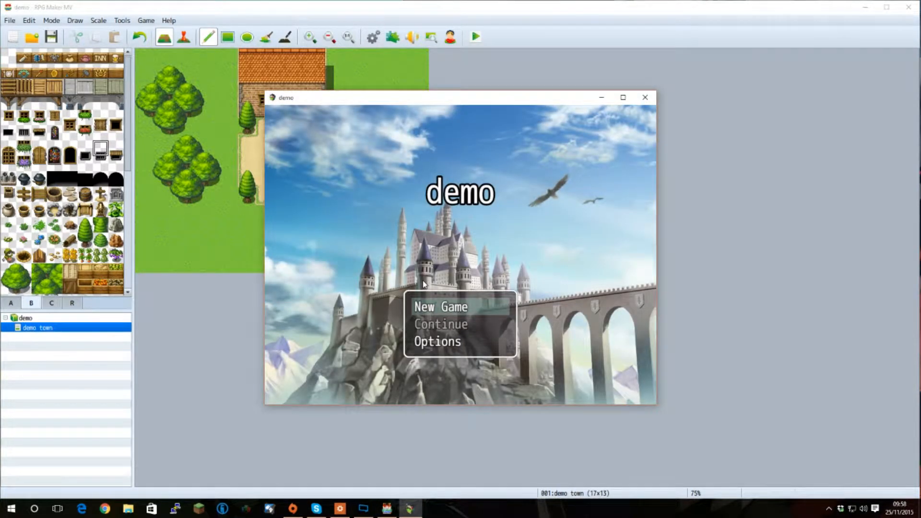
pyautogui.click(441, 307)
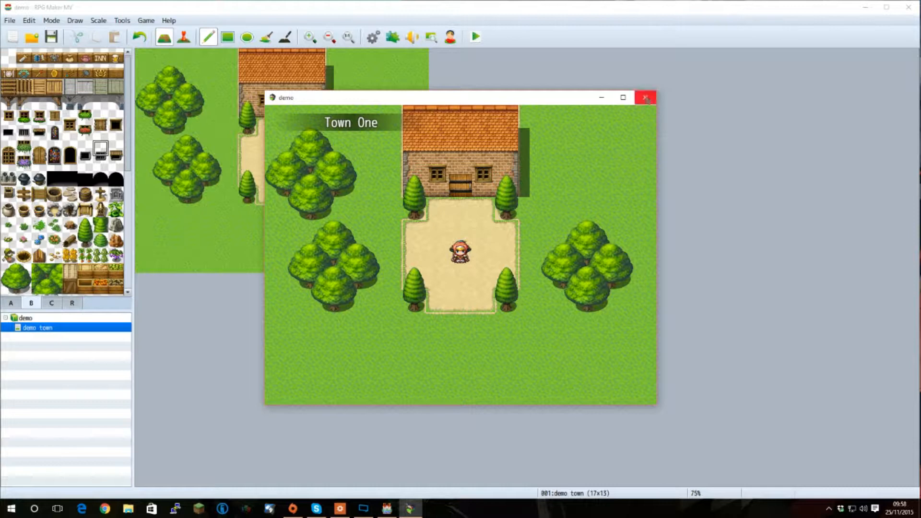
pyautogui.click(645, 97)
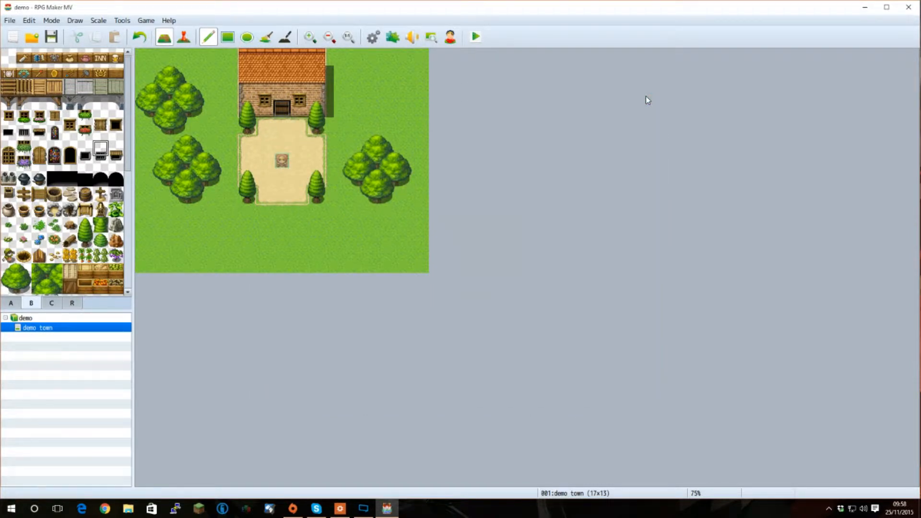
pyautogui.moveTo(587, 18)
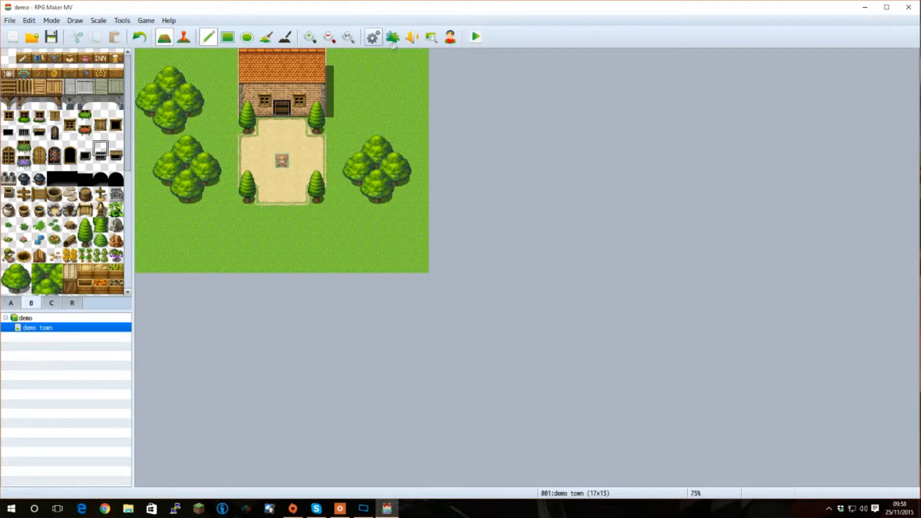
pyautogui.moveTo(392, 37)
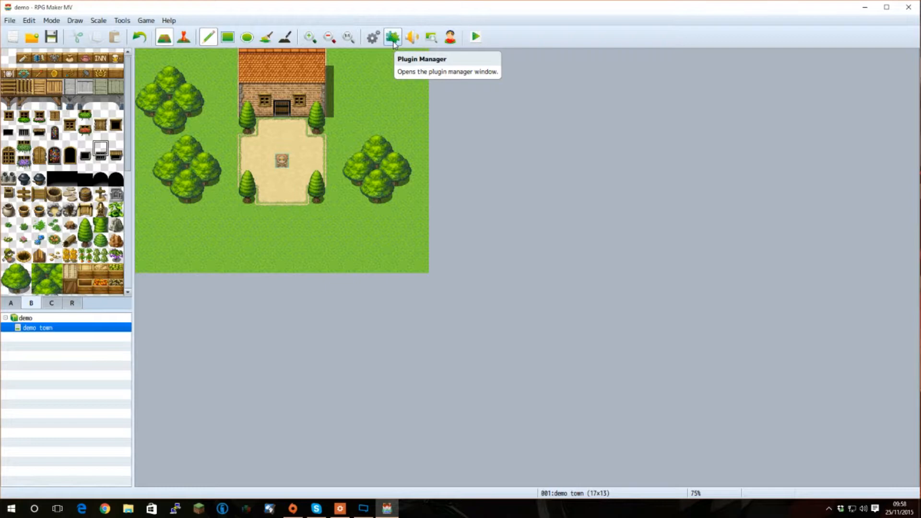
# Reopen YEP_CoreEngine in Plugin Manager and inspect Screen Width 816 and Screen Height 624
pyautogui.click(392, 37)
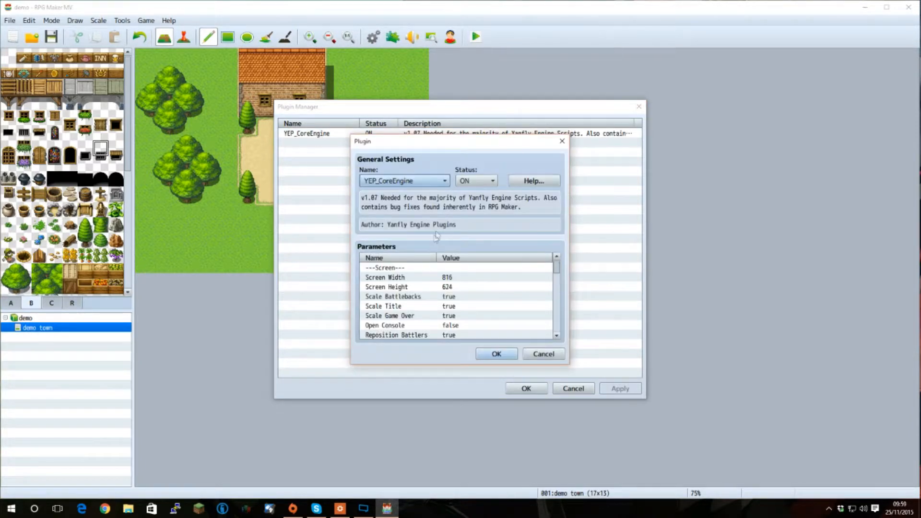
pyautogui.click(385, 277)
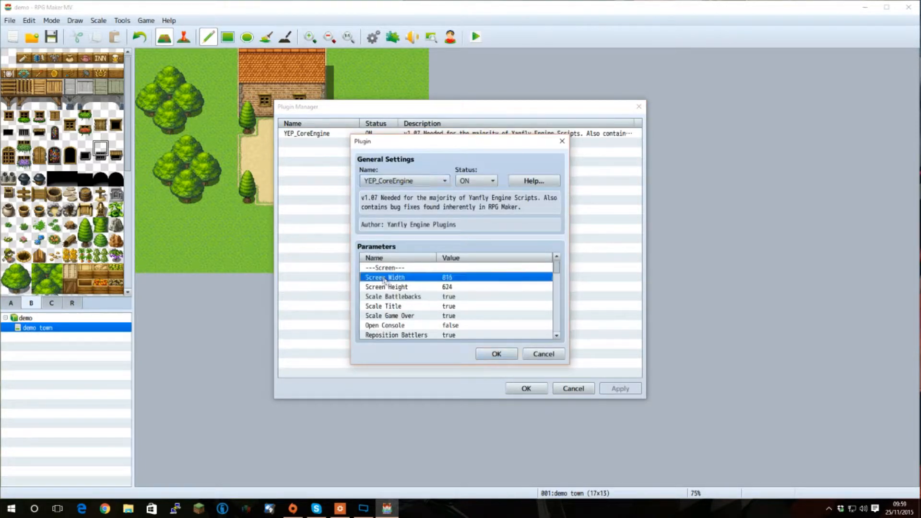
pyautogui.click(387, 287)
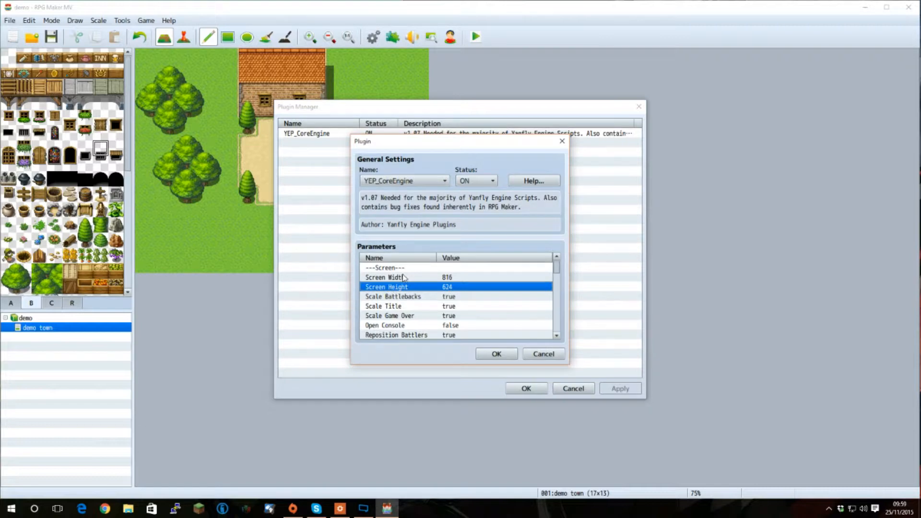
pyautogui.click(399, 277)
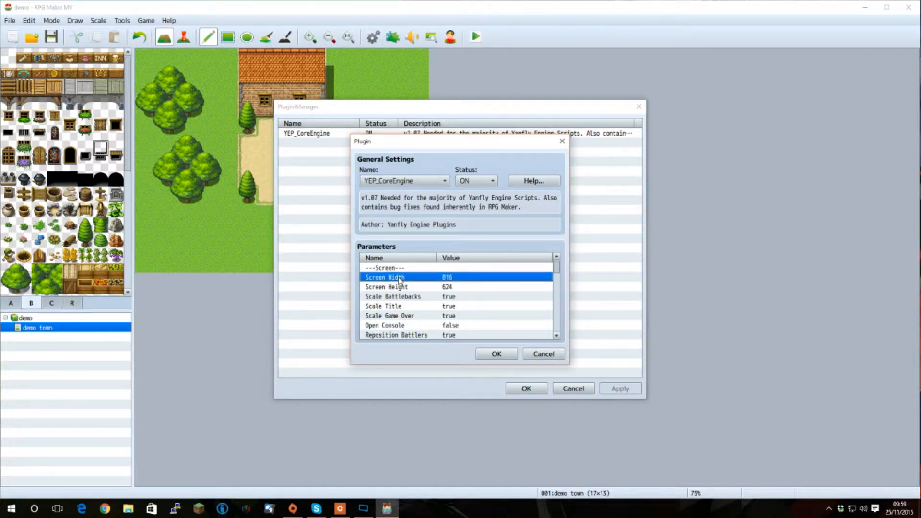
pyautogui.scroll(-3)
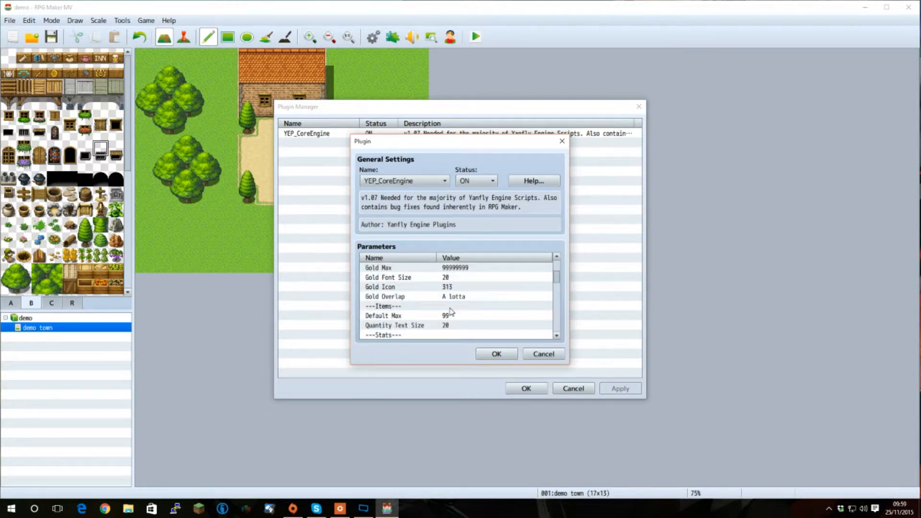
pyautogui.scroll(3)
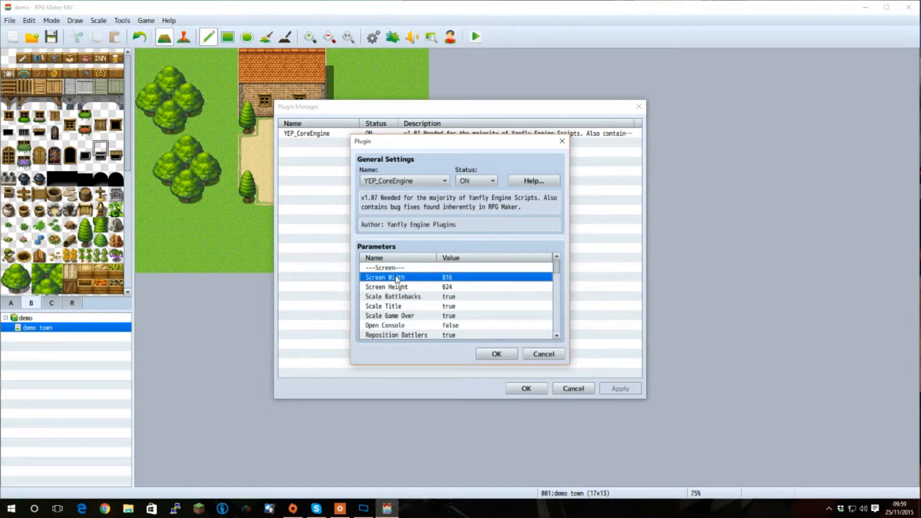
# Set YEP_CoreEngine's Screen Width to 1280 and Screen Height to 720
pyautogui.doubleClick(384, 277)
pyautogui.write('12')
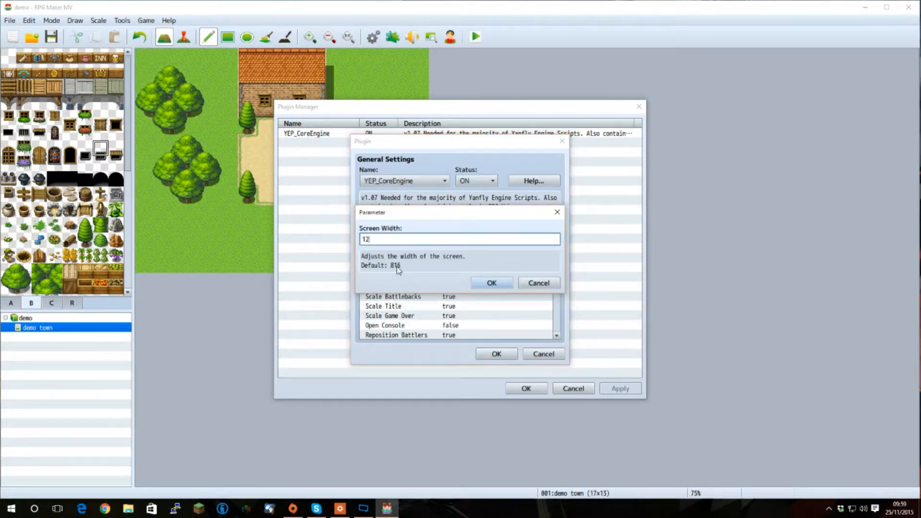
pyautogui.click(491, 283)
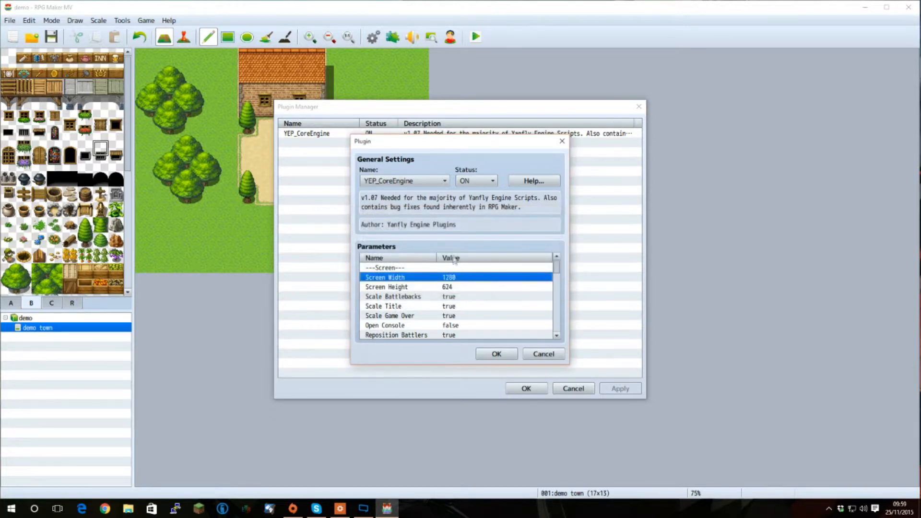
pyautogui.doubleClick(387, 287)
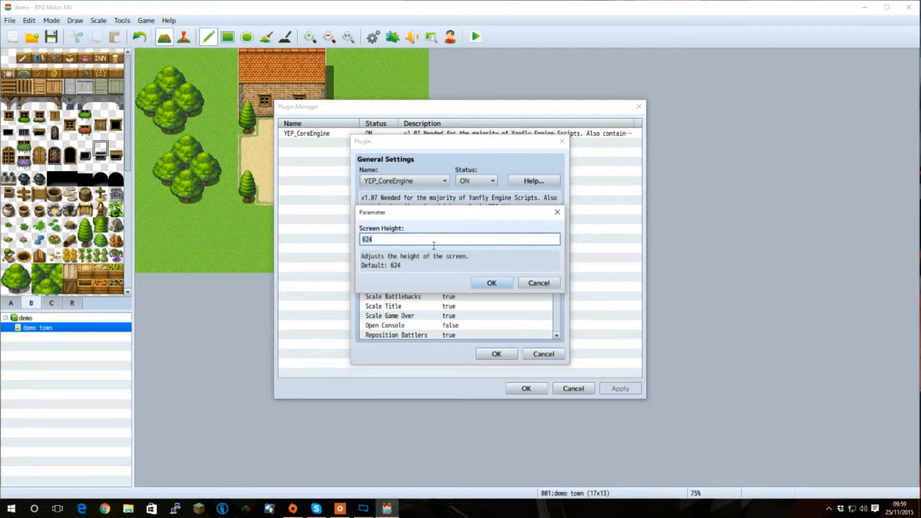
pyautogui.write('720')
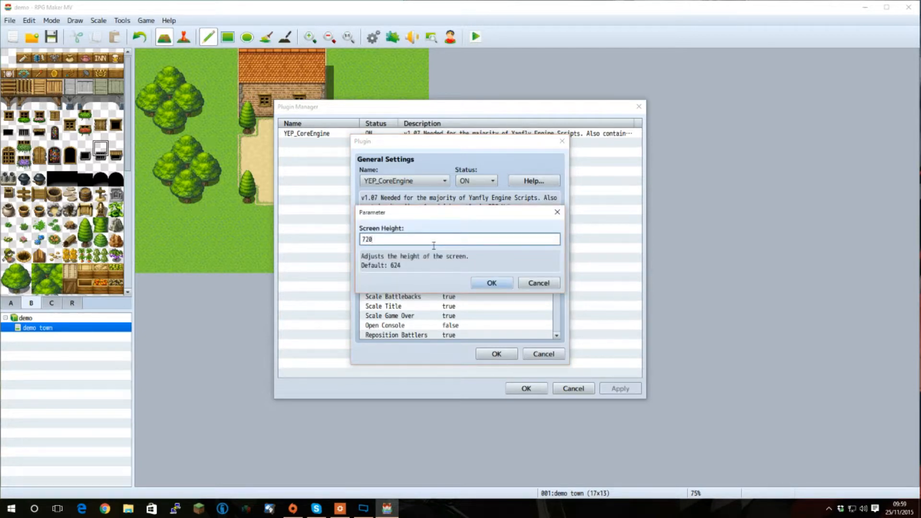
pyautogui.click(492, 283)
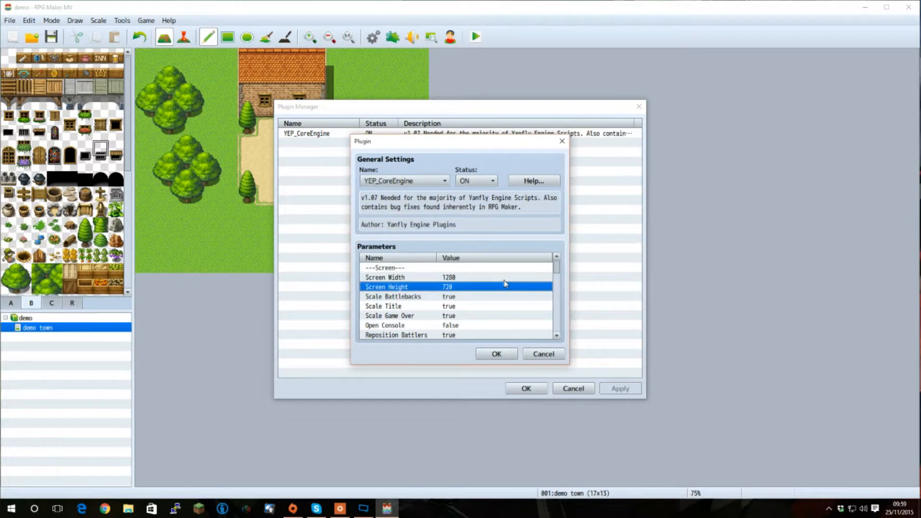
pyautogui.moveTo(427, 283)
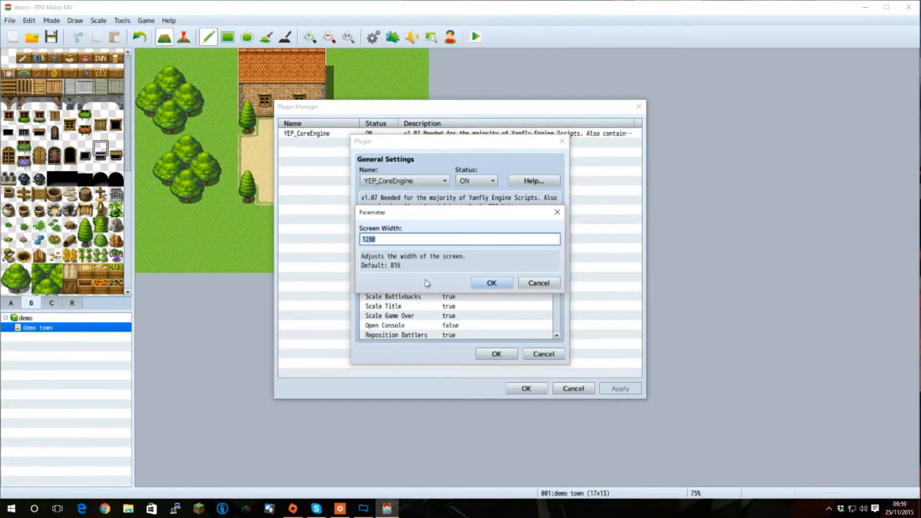
pyautogui.moveTo(453, 262)
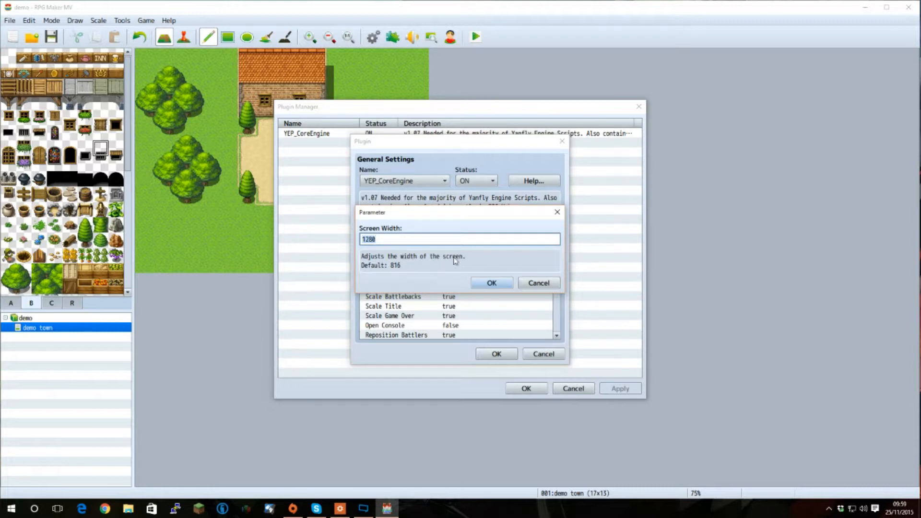
pyautogui.moveTo(407, 270)
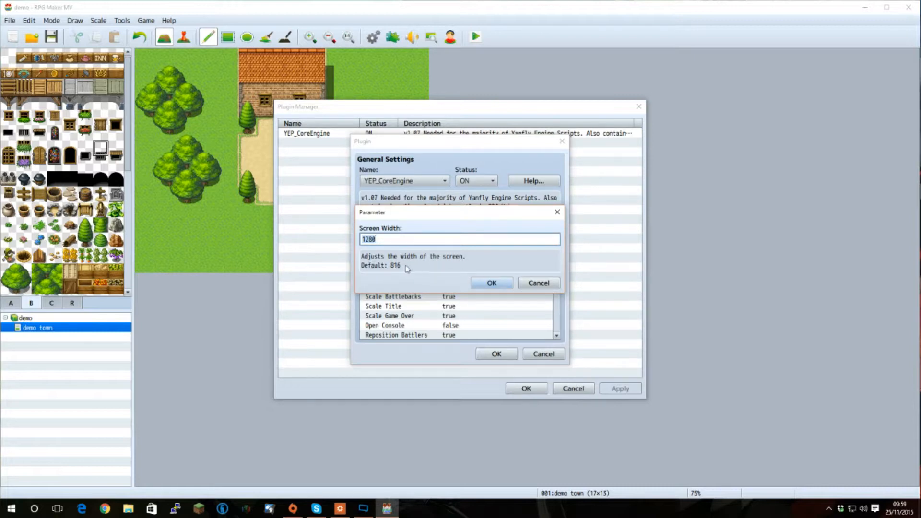
pyautogui.click(492, 282)
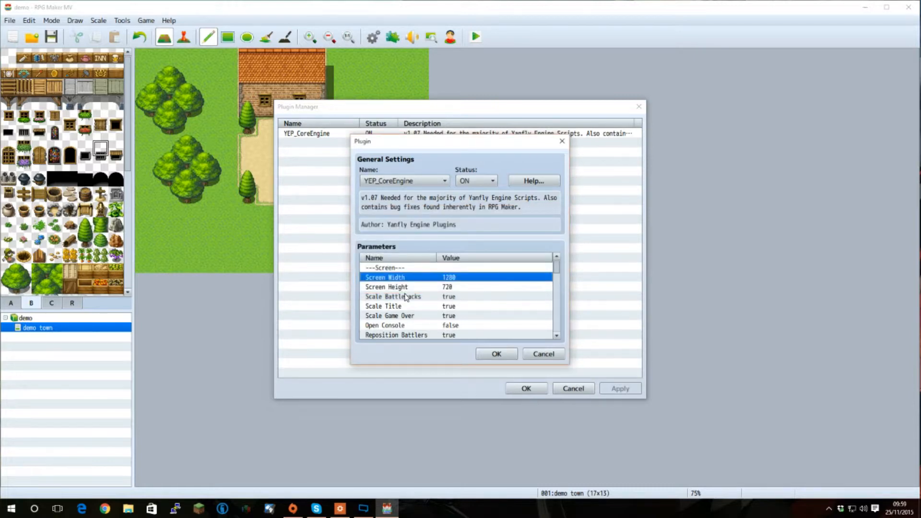
# Scroll through the rest of YEP_CoreEngine's parameters and accept the plugin settings
pyautogui.scroll(-3)
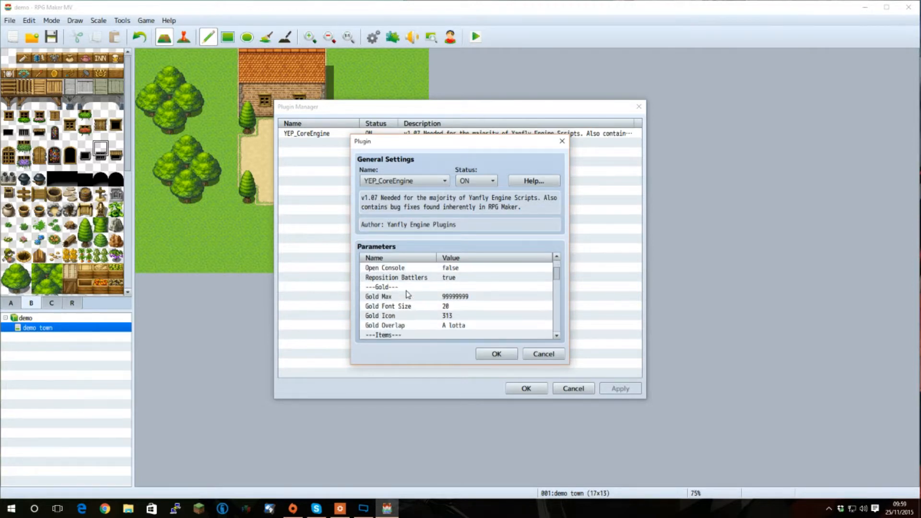
pyautogui.scroll(-3)
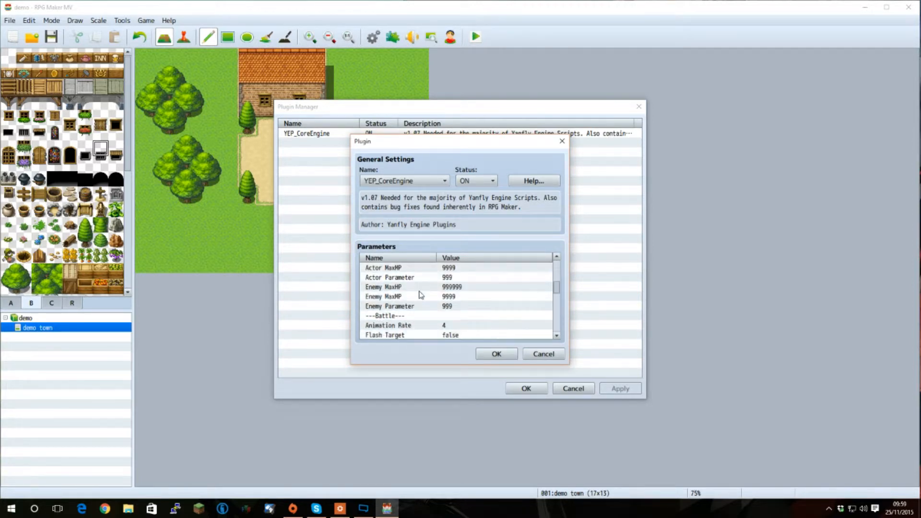
pyautogui.scroll(-3)
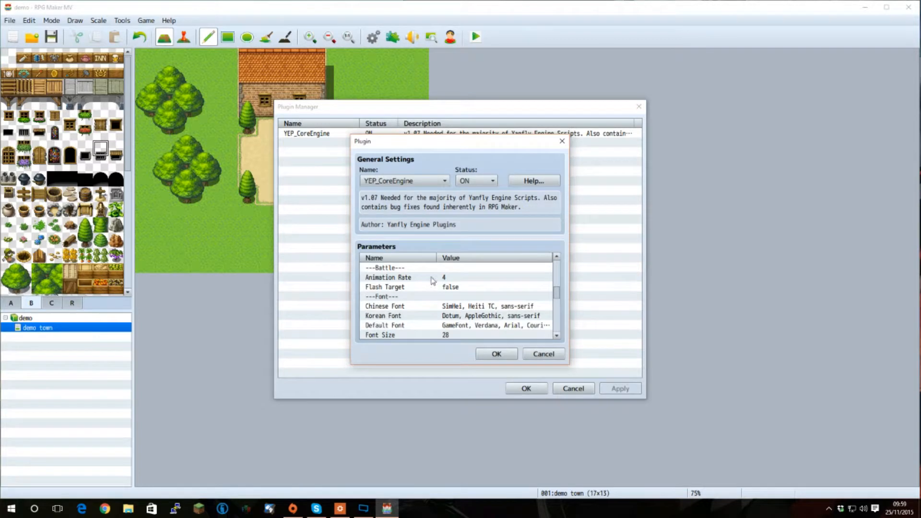
pyautogui.moveTo(432, 280)
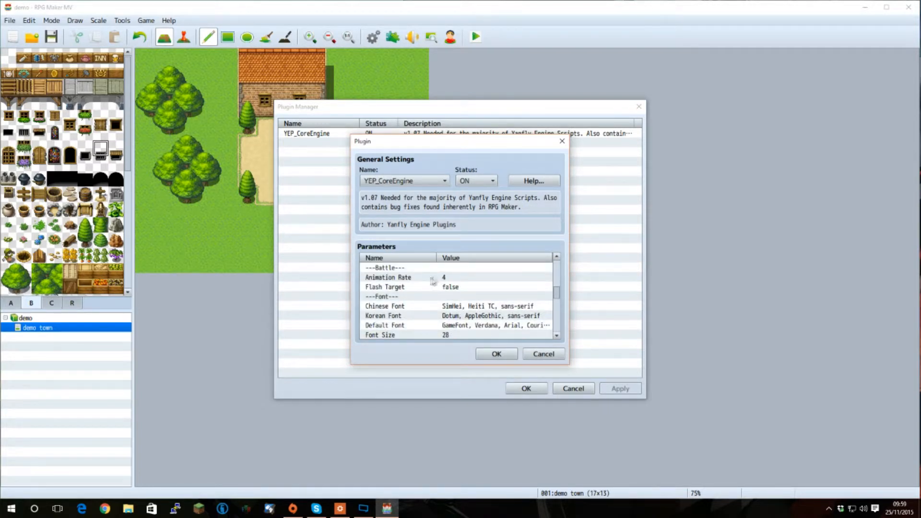
pyautogui.scroll(-3)
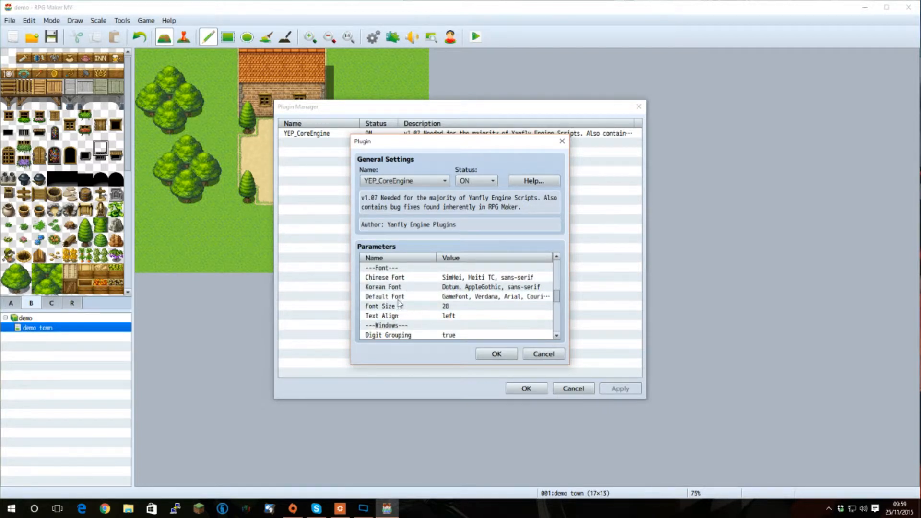
pyautogui.moveTo(398, 296)
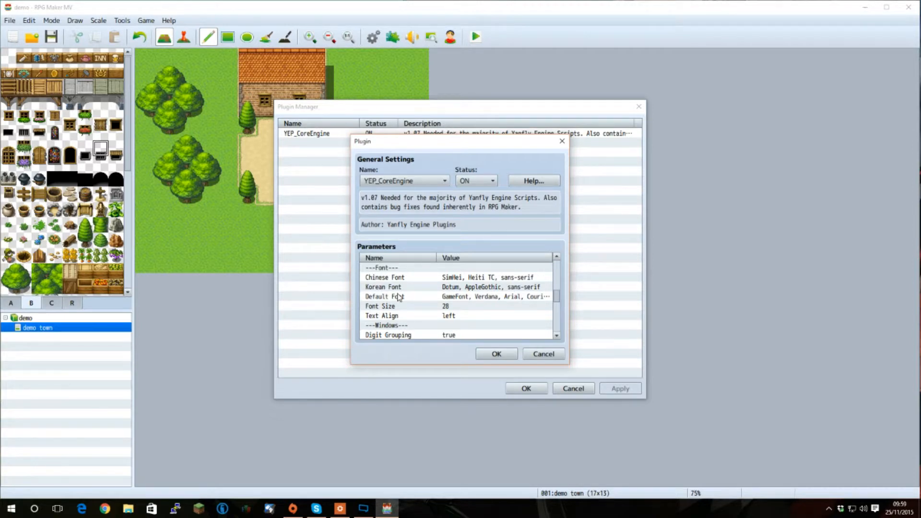
pyautogui.scroll(-3)
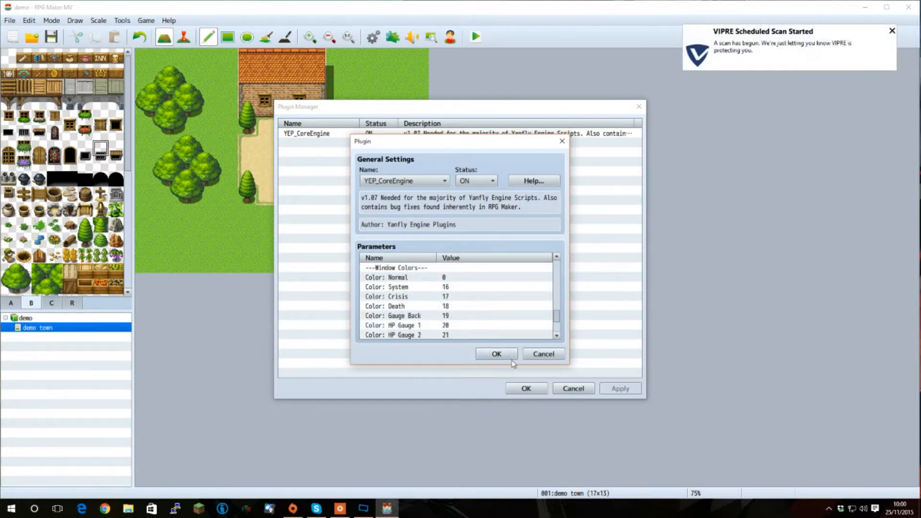
pyautogui.click(496, 354)
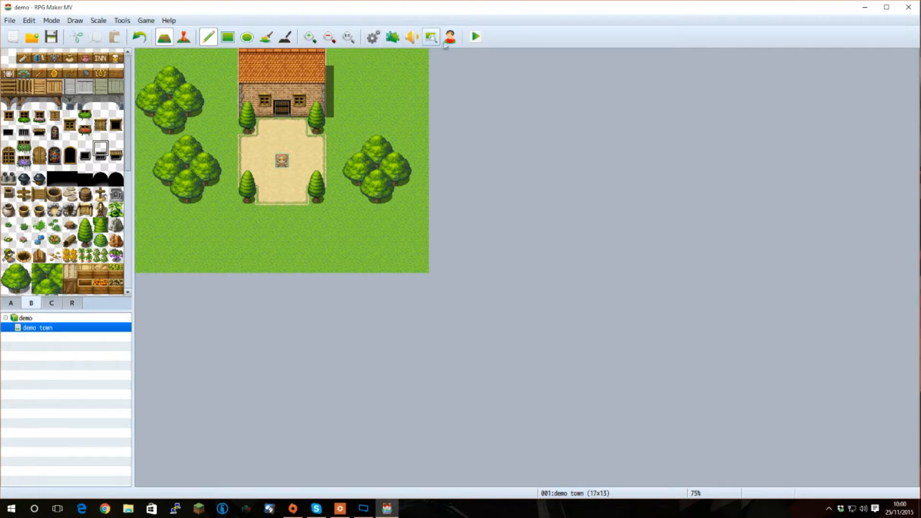
pyautogui.moveTo(475, 37)
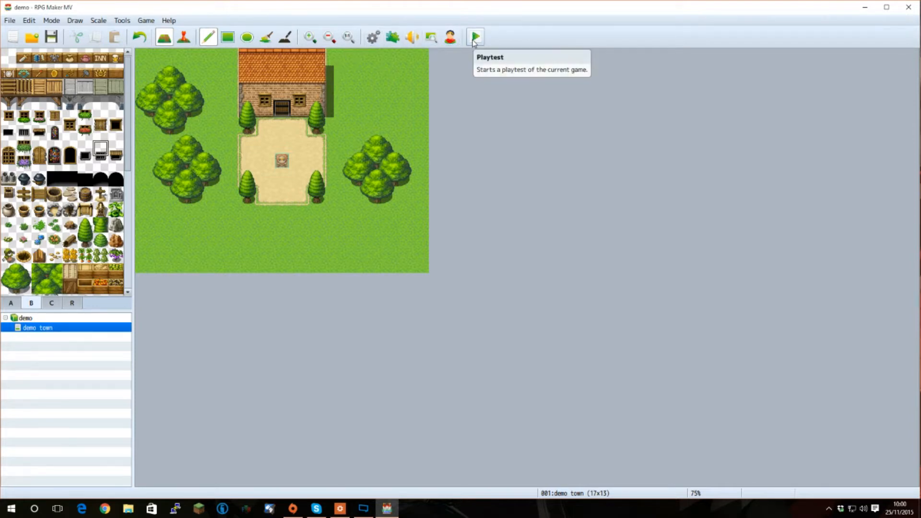
pyautogui.click(474, 36)
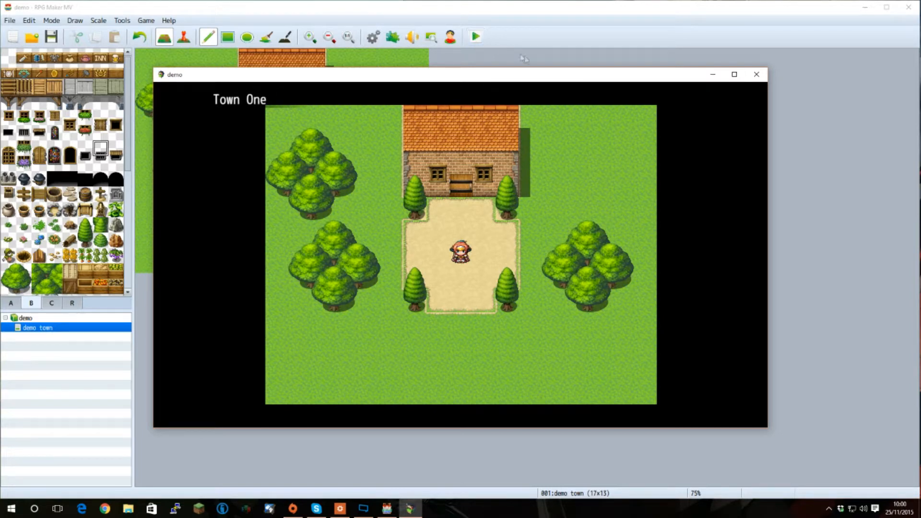
pyautogui.moveTo(568, 190)
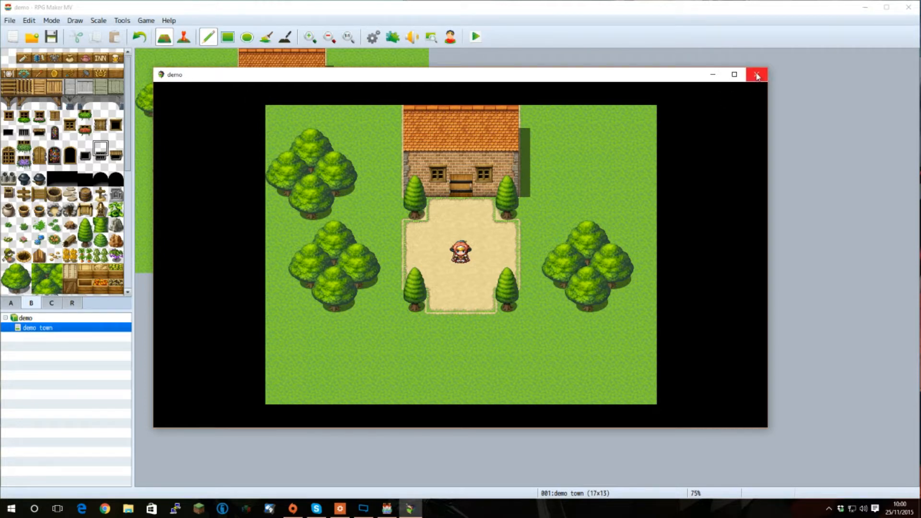
pyautogui.click(757, 75)
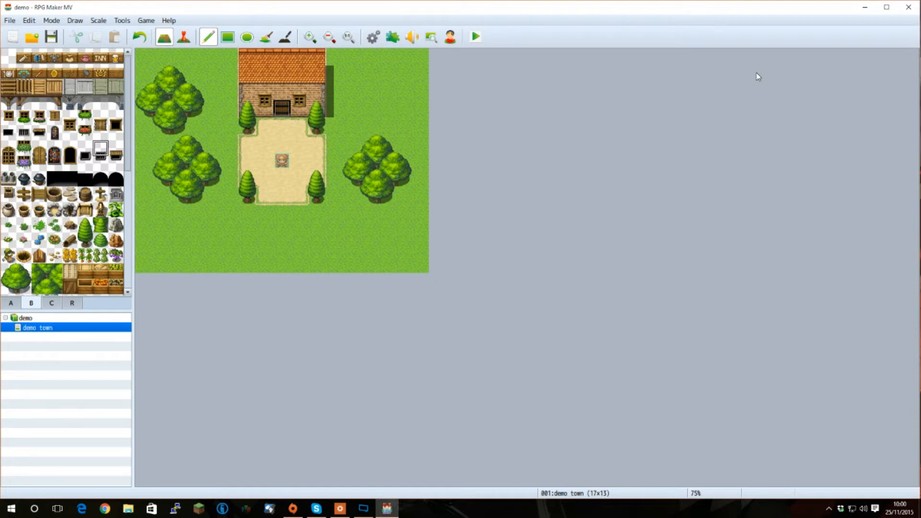
pyautogui.moveTo(778, 84)
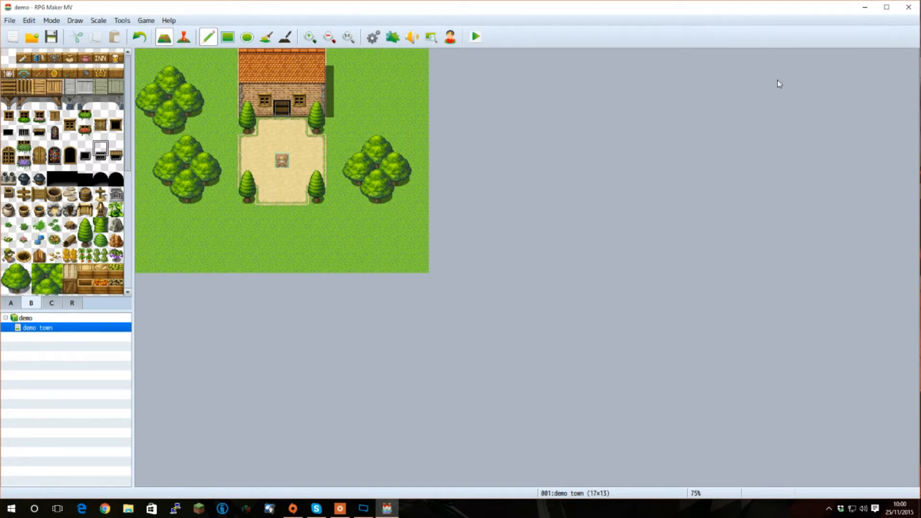